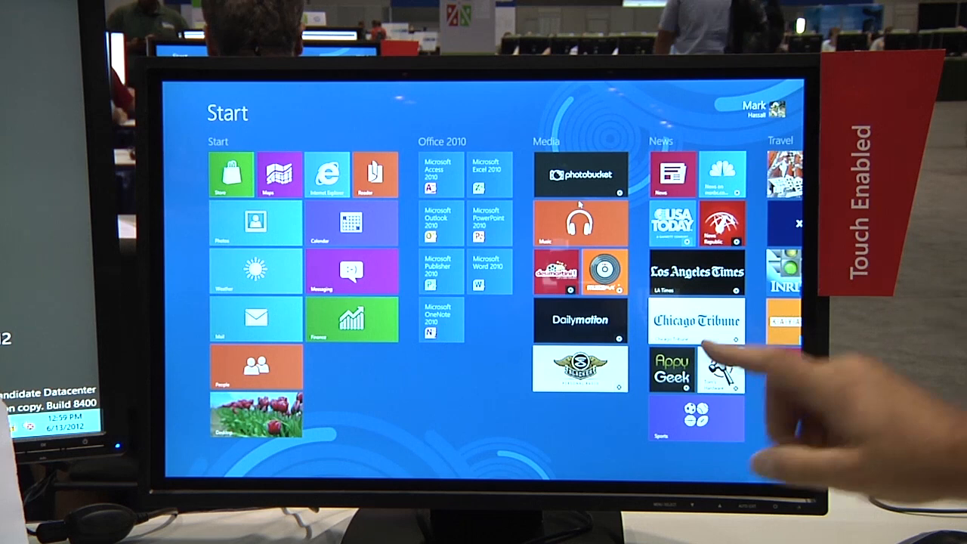
- Scroll the Start screen right to bring the News and Travel groups into view
scroll(right, 3)
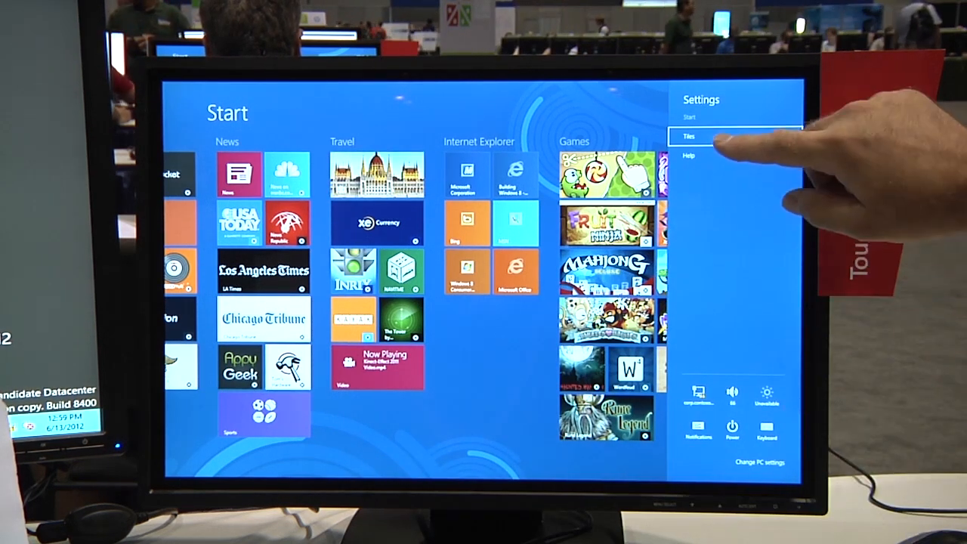
- Open the Tiles option in the Settings pane
click(688, 137)
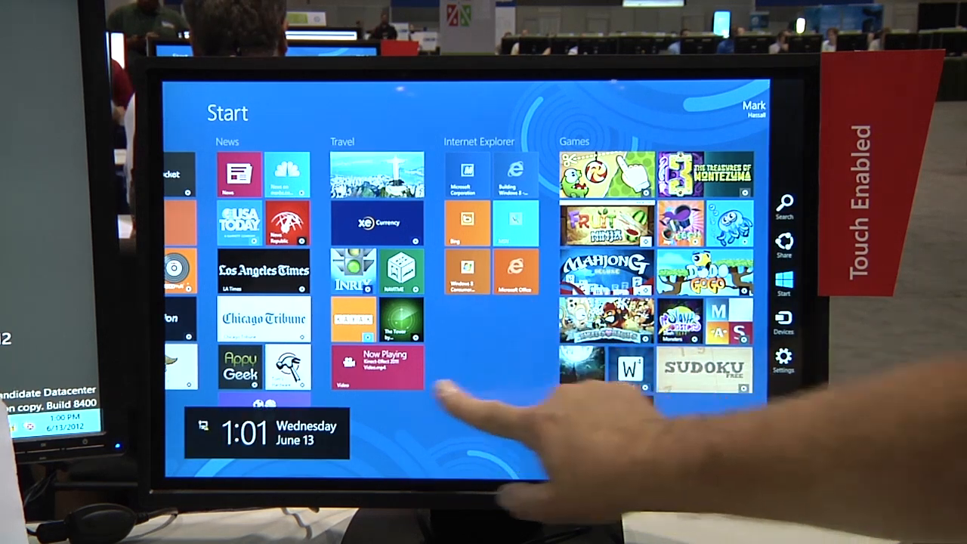
- Scroll right to reveal the Administrative Tools group with Event Viewer and Services
scroll(right, 3)
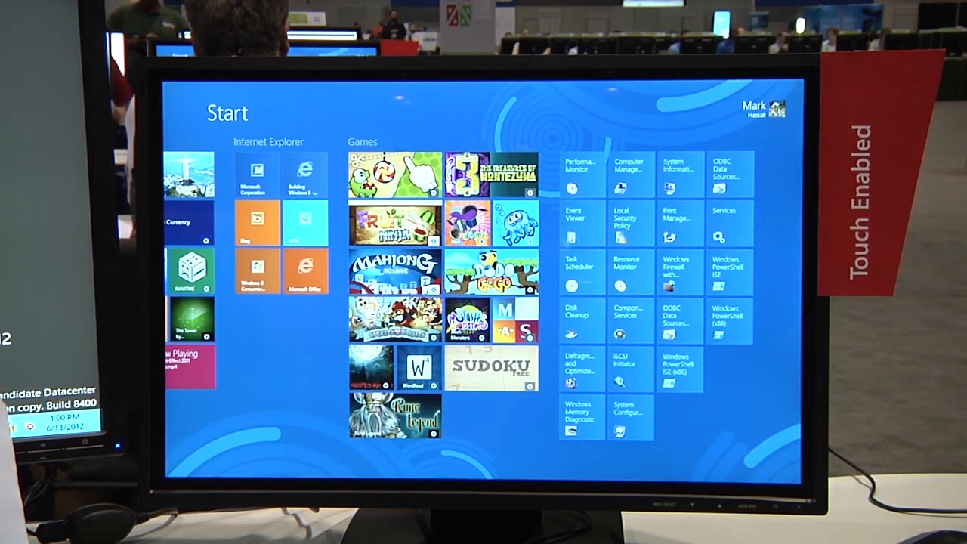